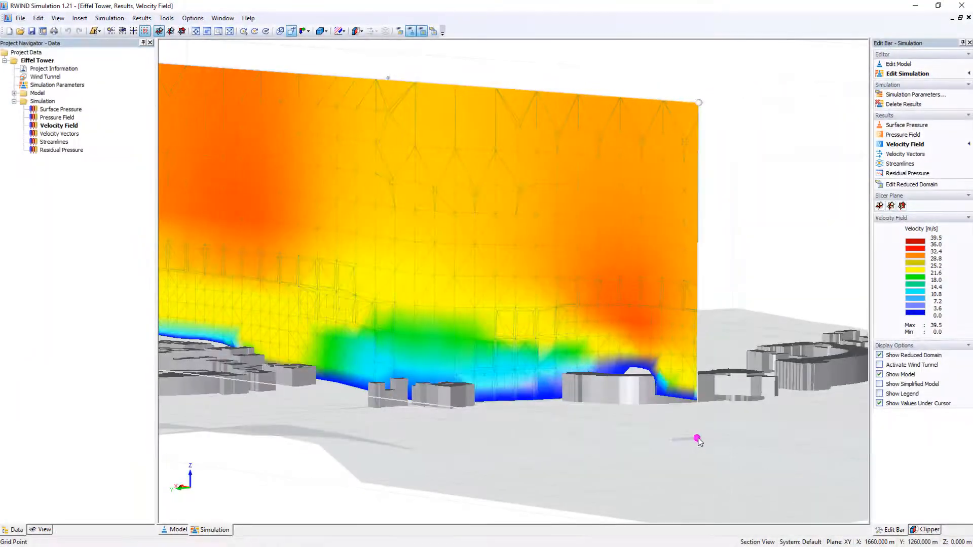
- Set the wind load standard to ASCE/SEI 7-16 with exposure category C
left_click_drag(696, 439, 801, 430)
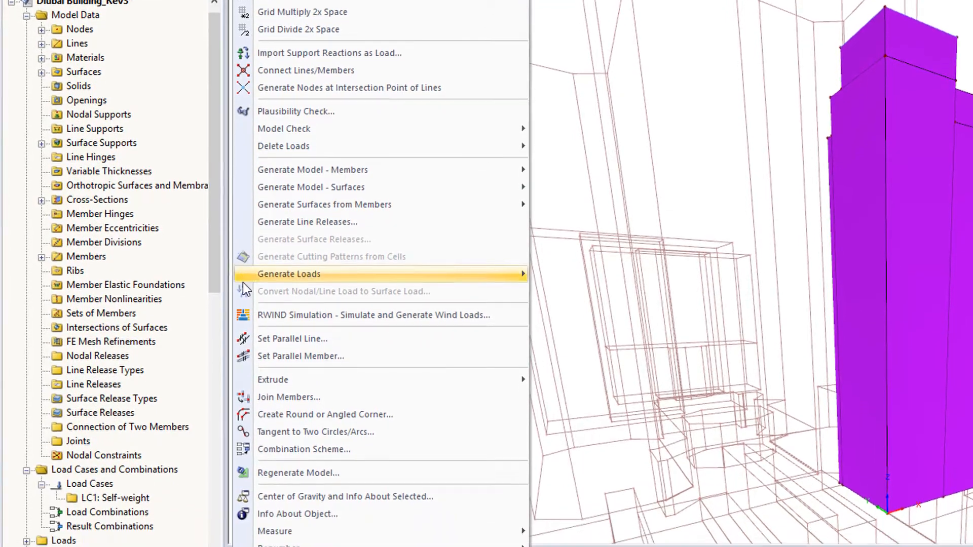
left_click(375, 314)
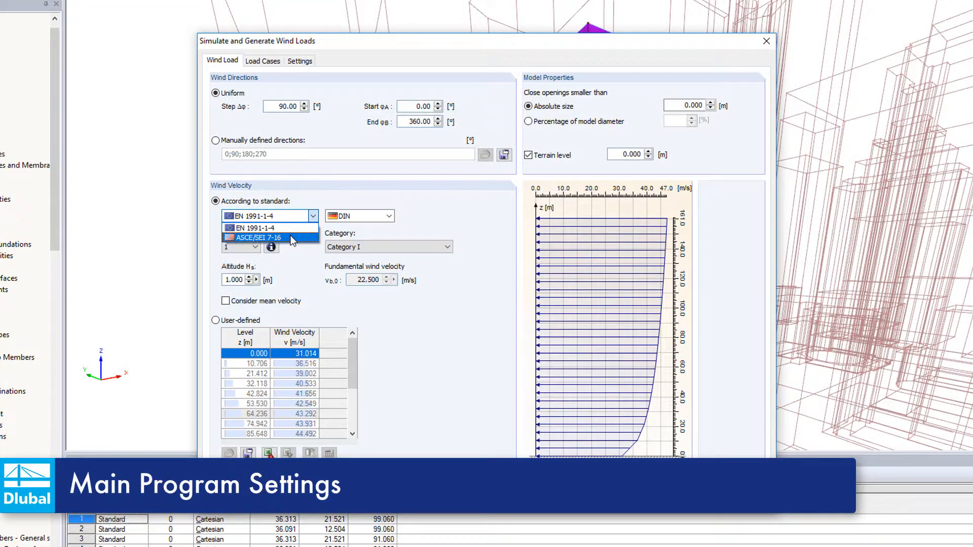
left_click(257, 237)
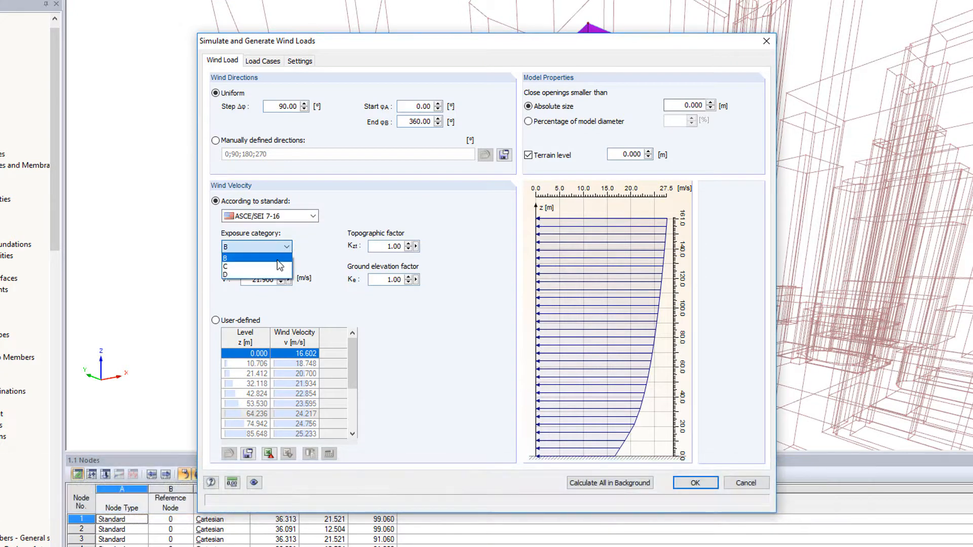
left_click(227, 267)
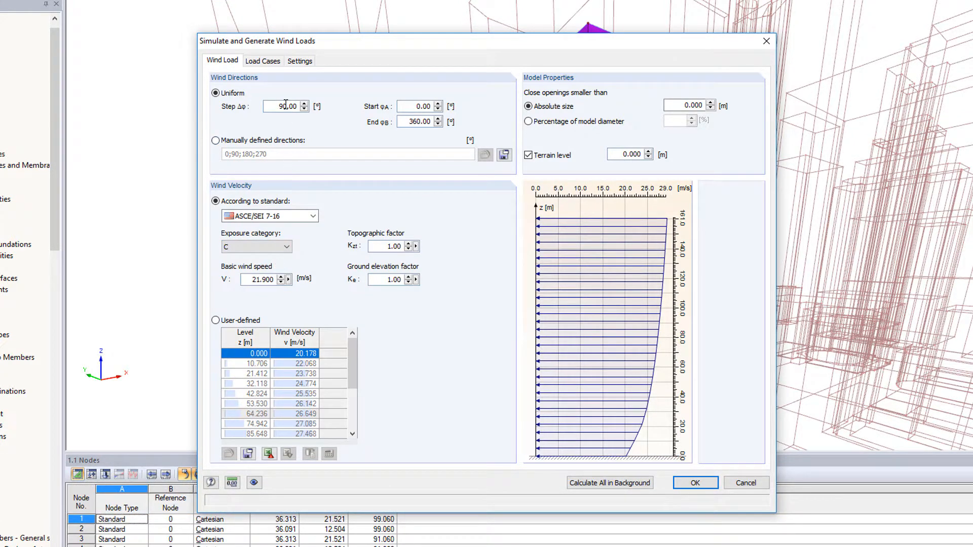
- Review the four generated wind load cases and launch them in RWIND Simulation
left_click(262, 60)
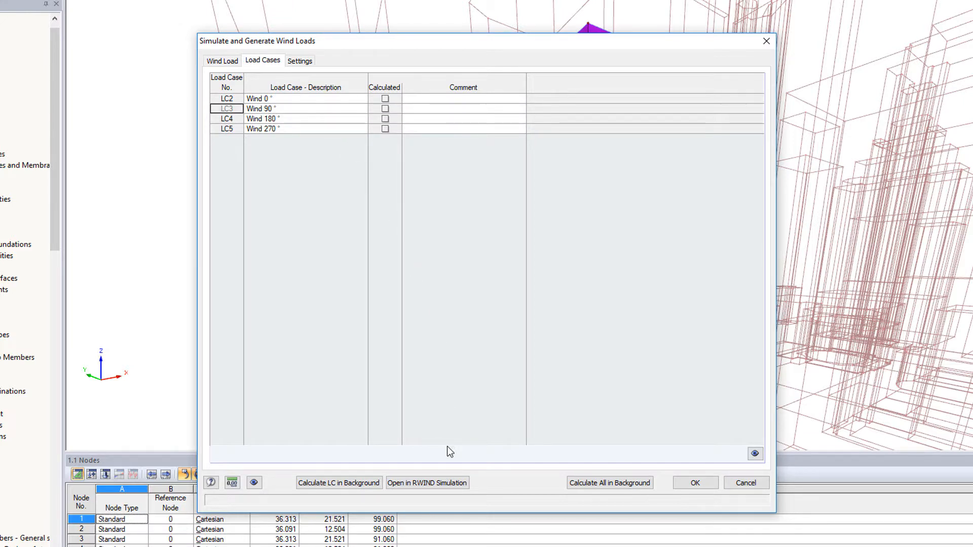
left_click(427, 482)
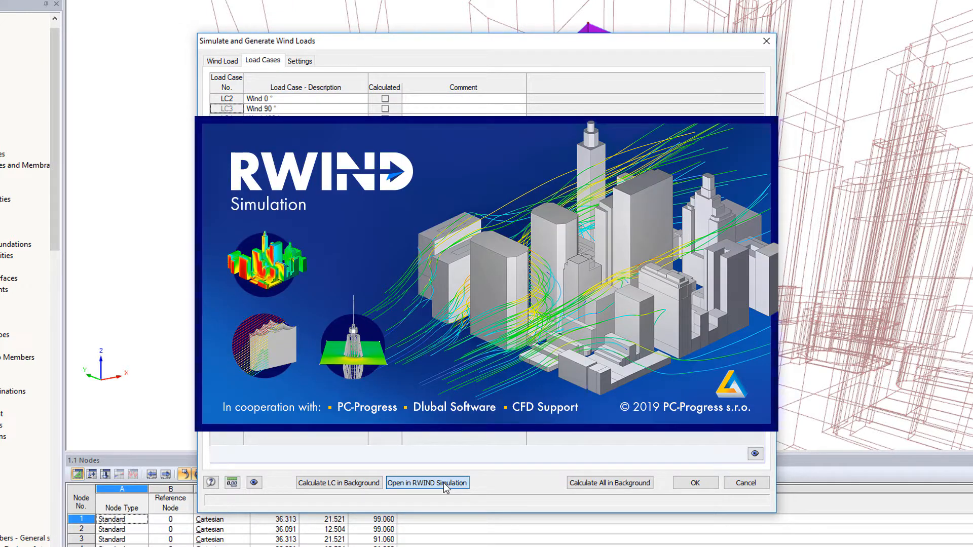
- Import Dlubal Building_Neighboring.stl as a second model beside the Dlubal Building
left_click(427, 483)
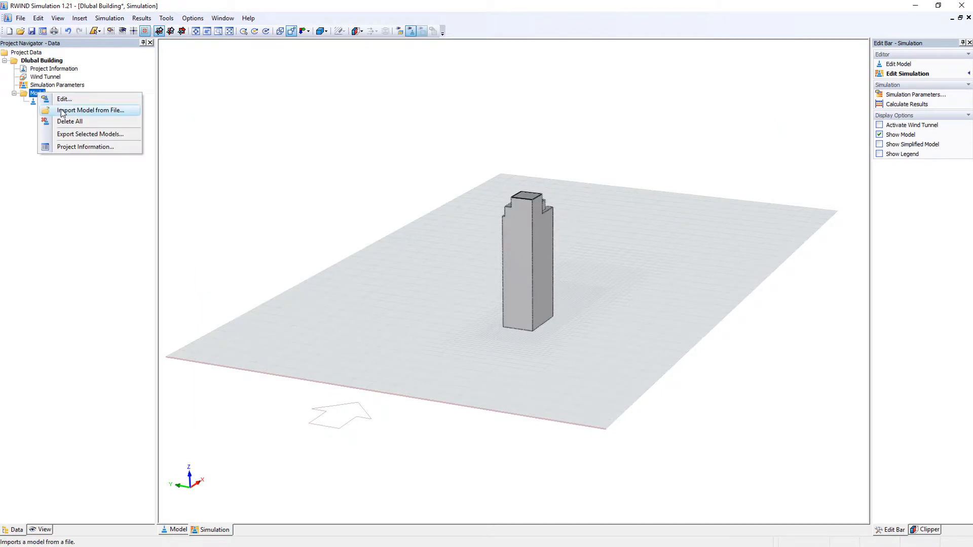
left_click(89, 109)
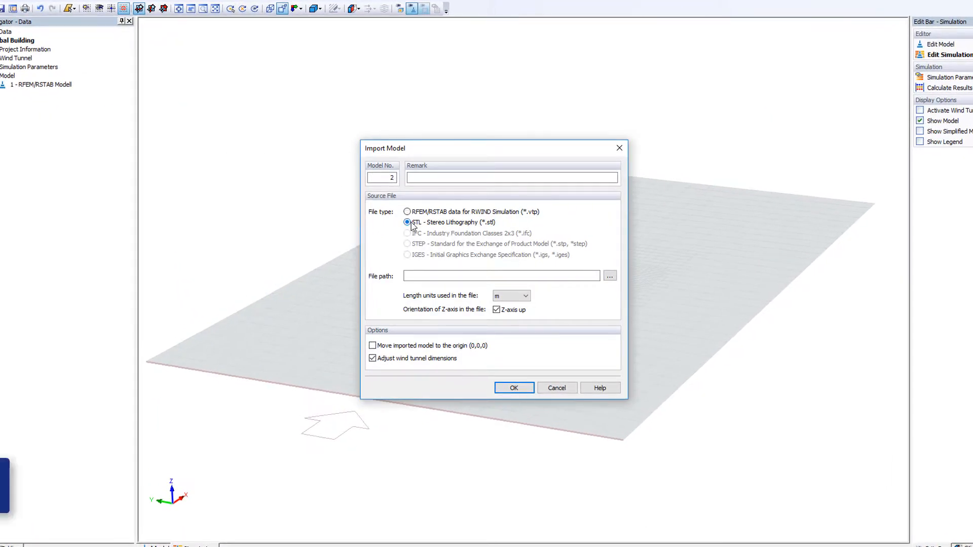
left_click(609, 275)
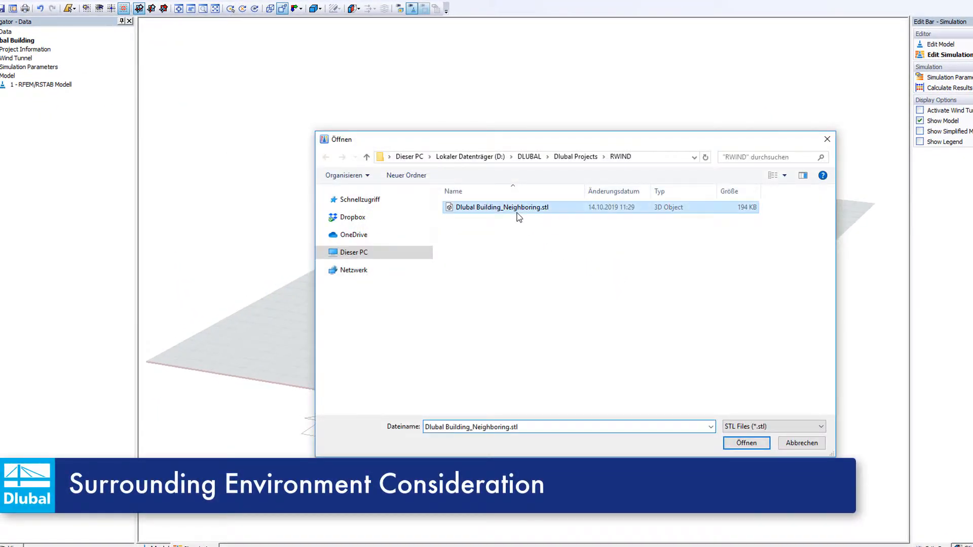
left_click(746, 443)
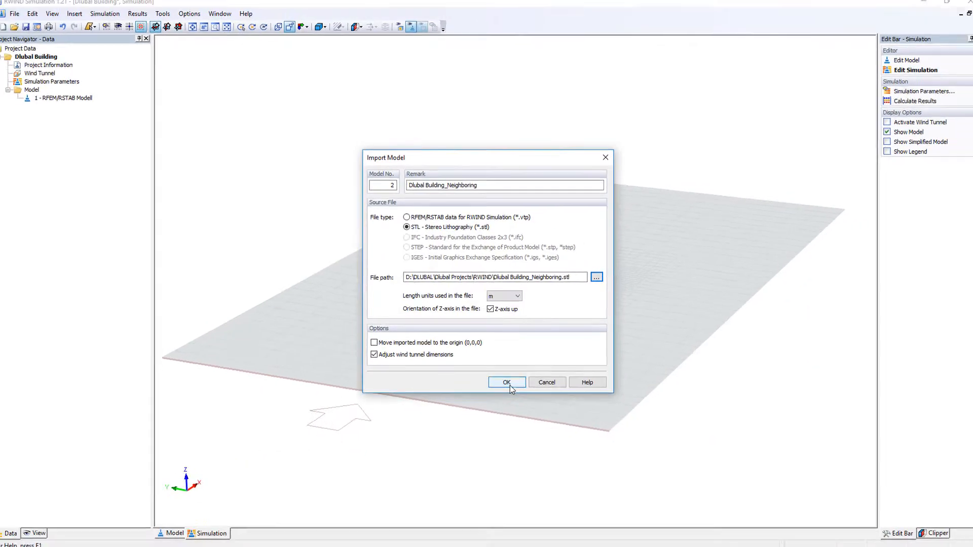
left_click(507, 382)
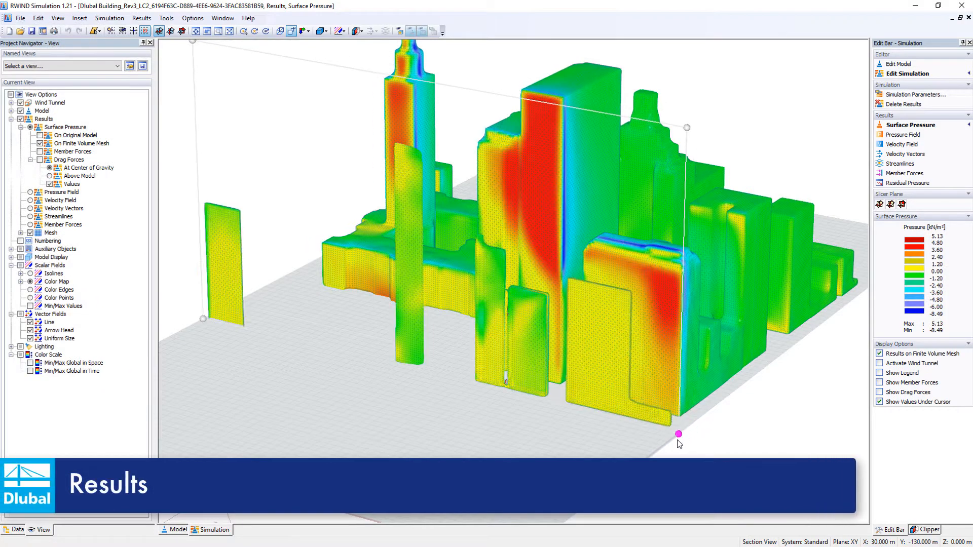
- Shift the surface-pressure slice plane across the tower and surrounding city buildings
left_click_drag(678, 443, 623, 480)
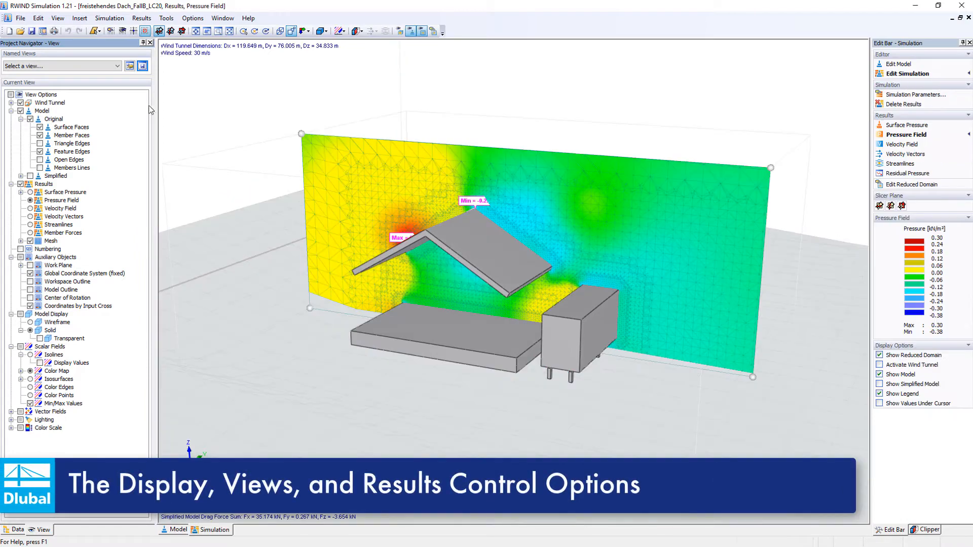
- View the roof model in Y-direction and show the velocity field on the slice plane
left_click(303, 31)
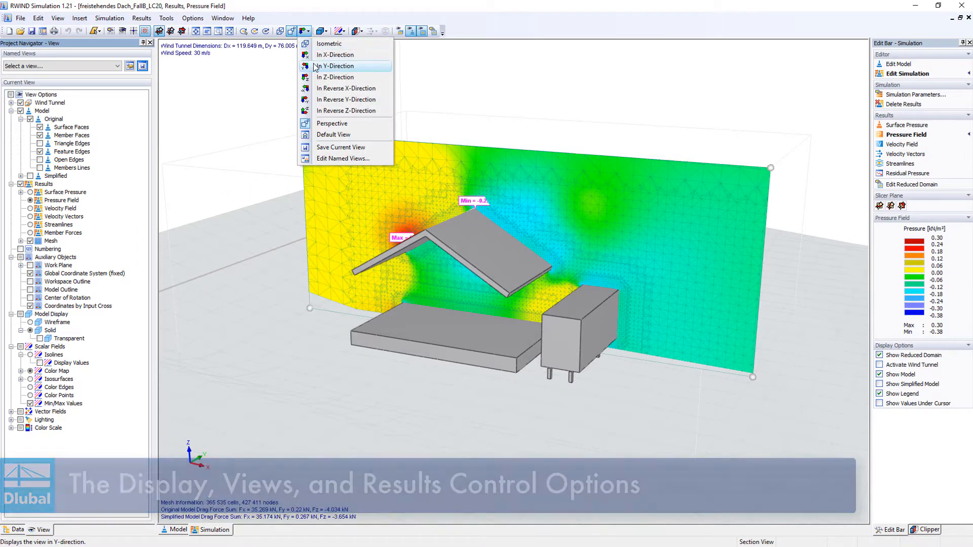
left_click(338, 66)
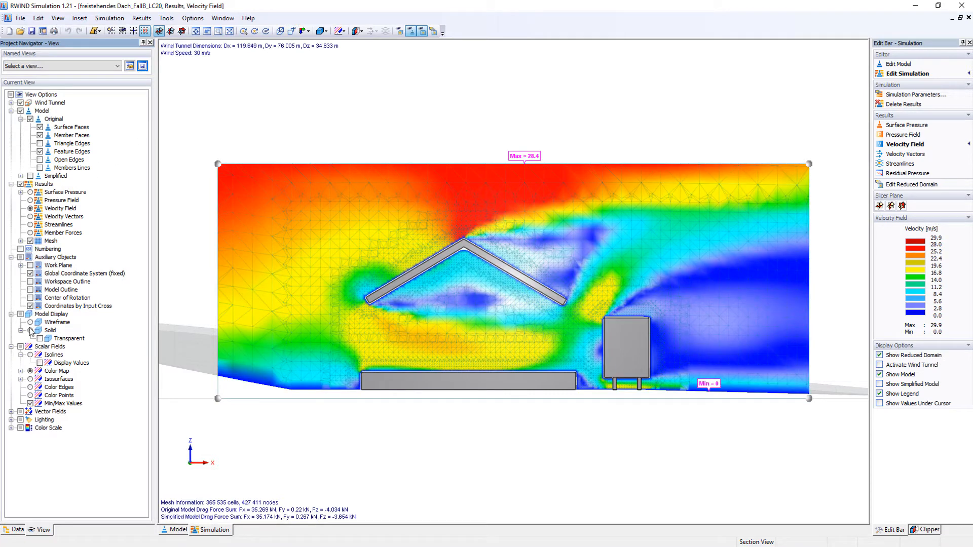
left_click(30, 355)
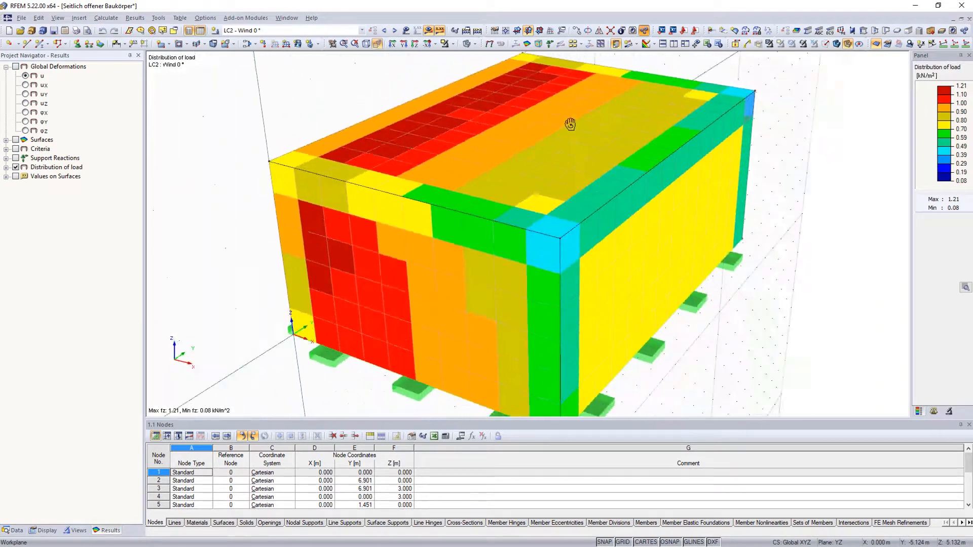
- Show global deformations u for LC2 Wind 0°, peaking at 101.4 mm on the roof
left_click(27, 75)
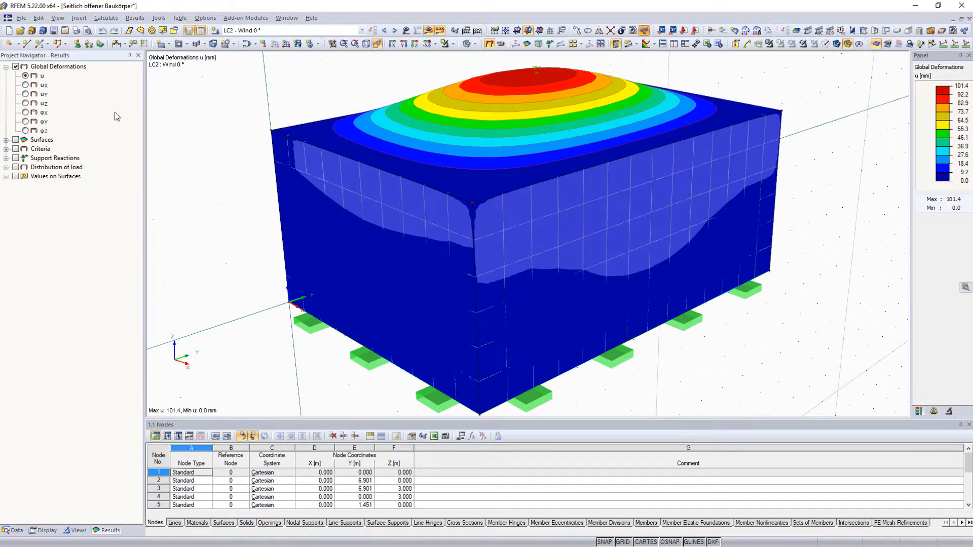